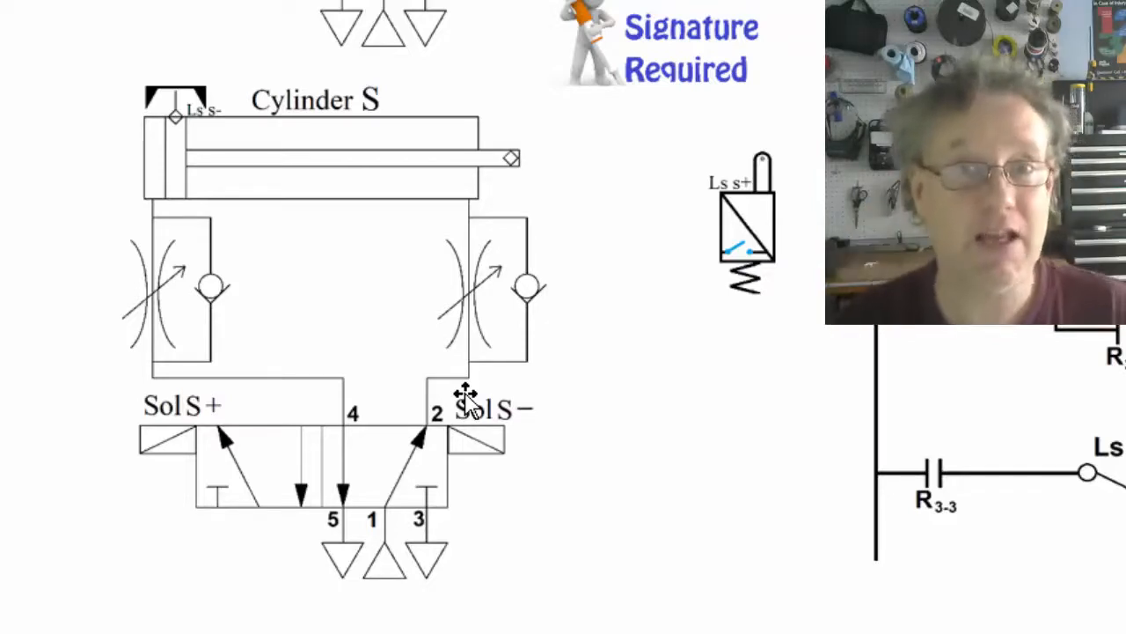
{"action": "mouse_move", "coordinate": [475, 273]}
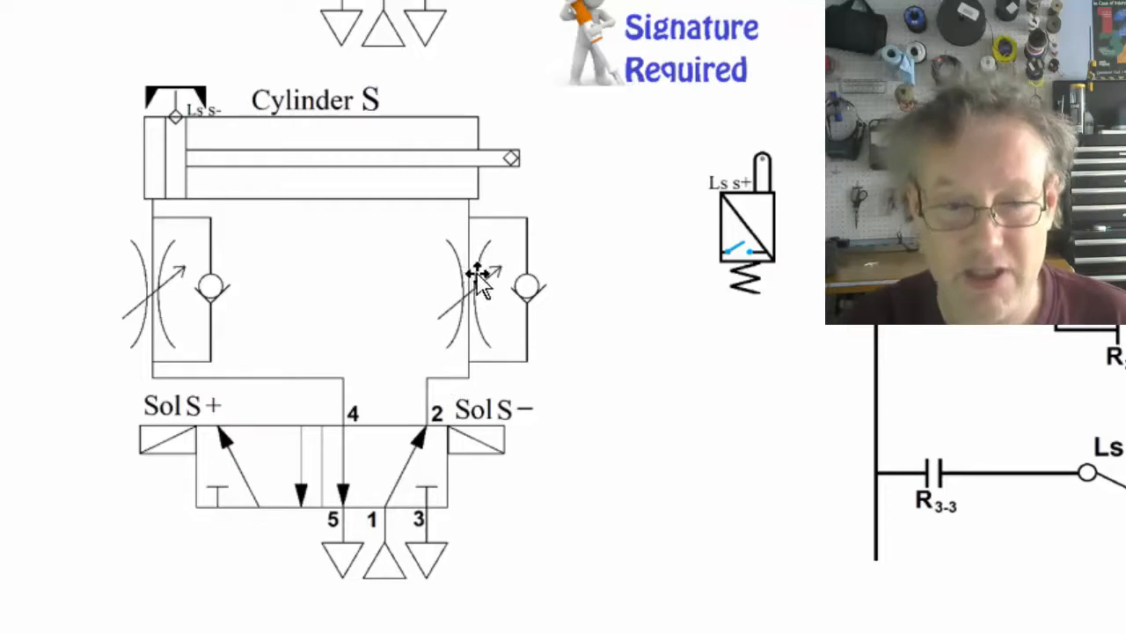
{"action": "mouse_move", "coordinate": [510, 317]}
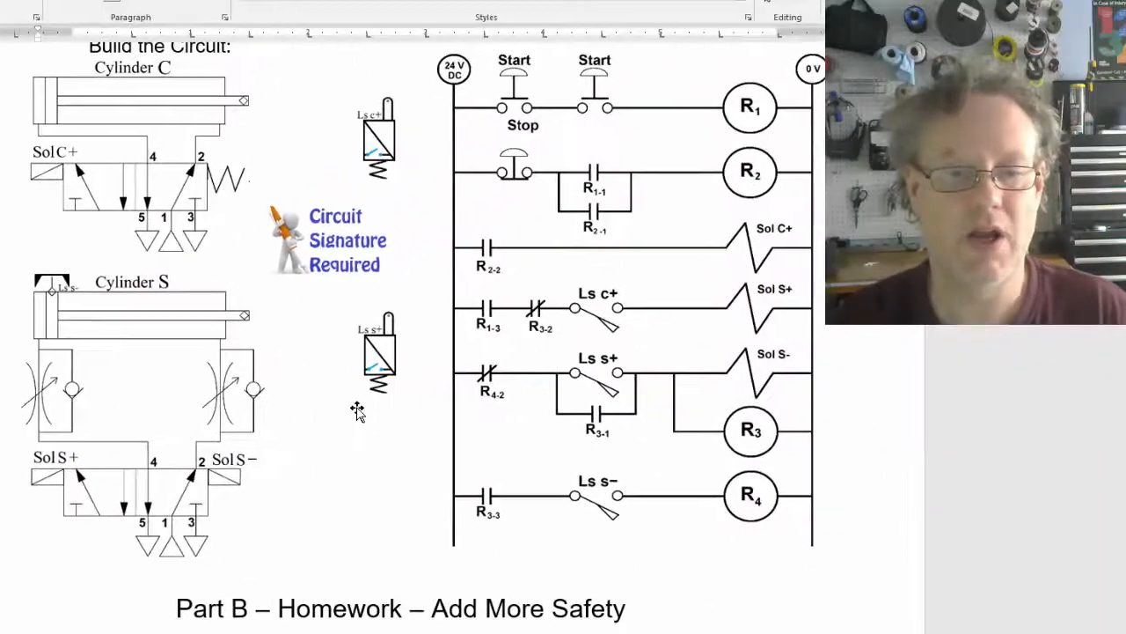
{"action": "scroll", "scroll_direction": "down", "scroll_amount": 3}
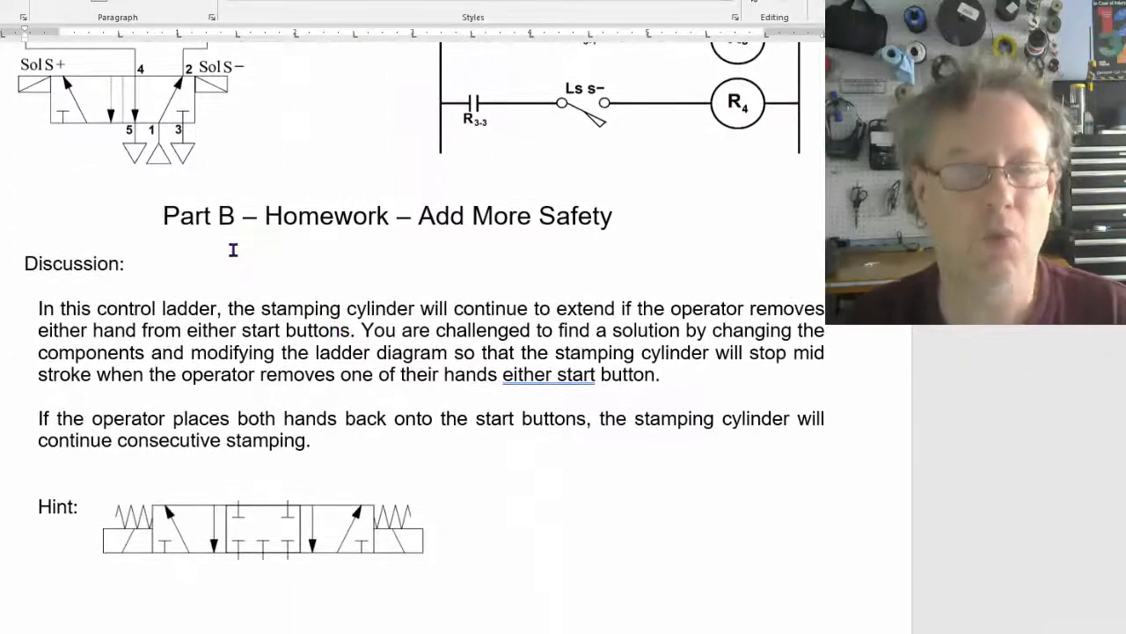